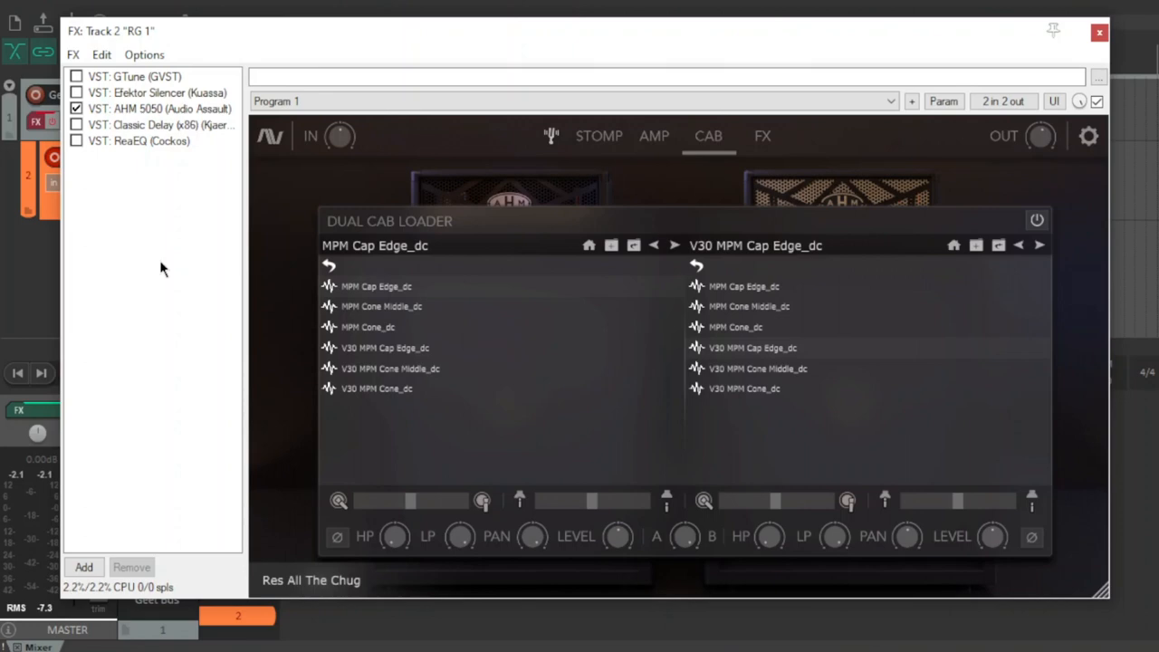
# - Browse the stomp, amp and effects pages, return to the cab loader, then land on the AHM 5050 amp head
pyautogui.click(598, 136)
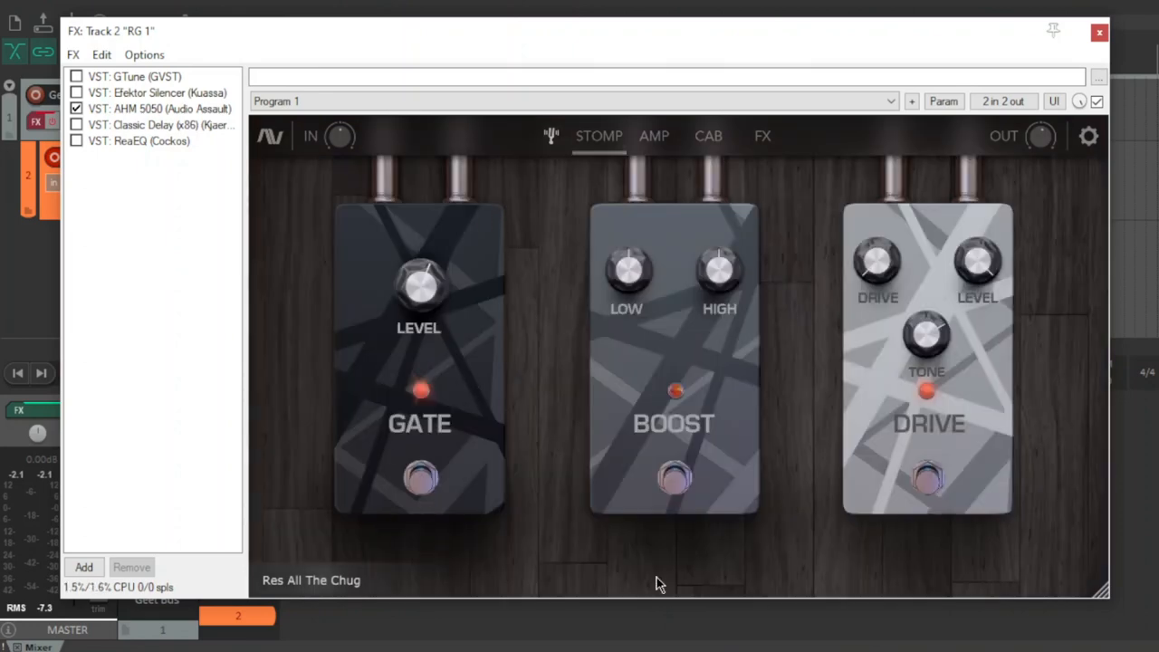
pyautogui.click(654, 136)
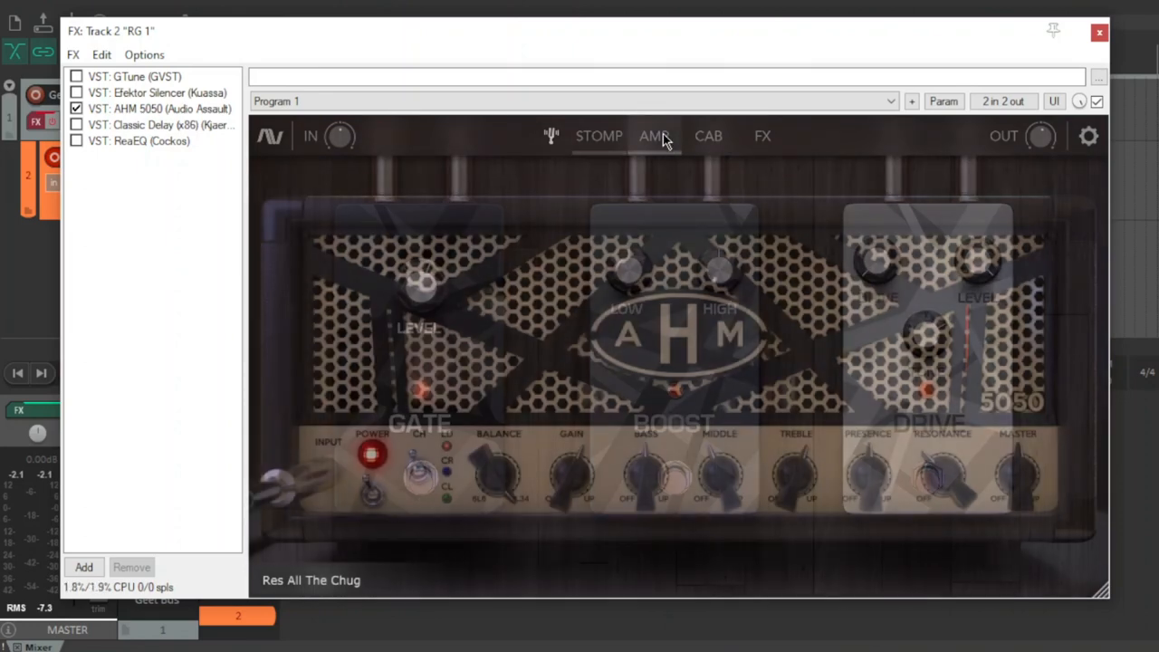
pyautogui.click(654, 136)
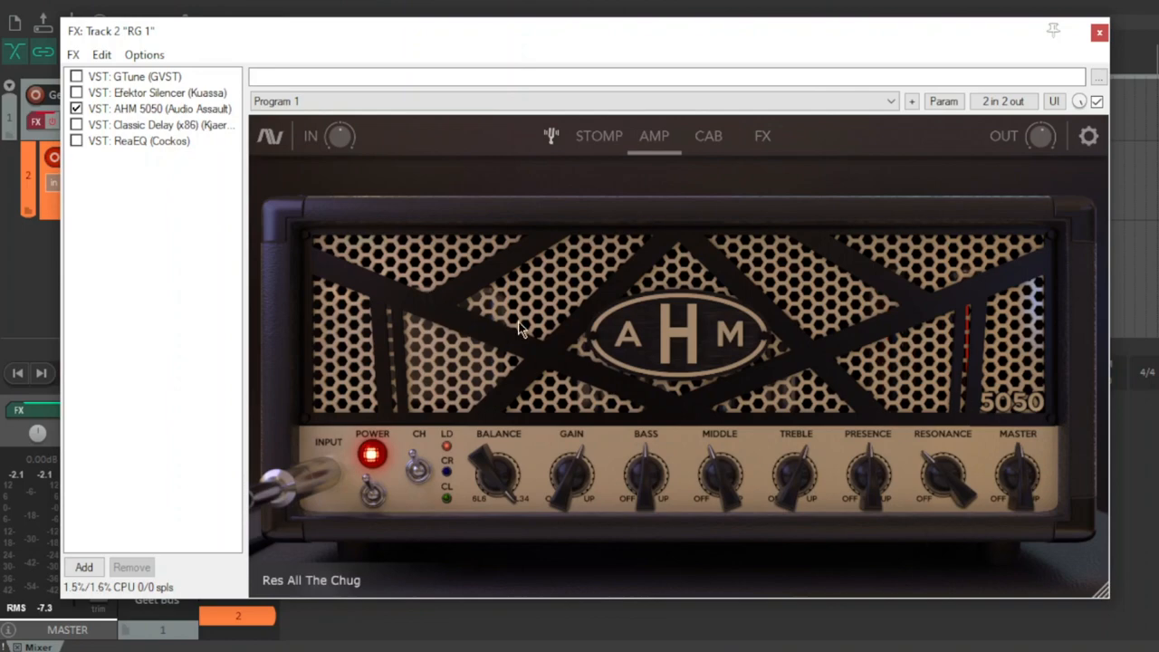
pyautogui.click(708, 136)
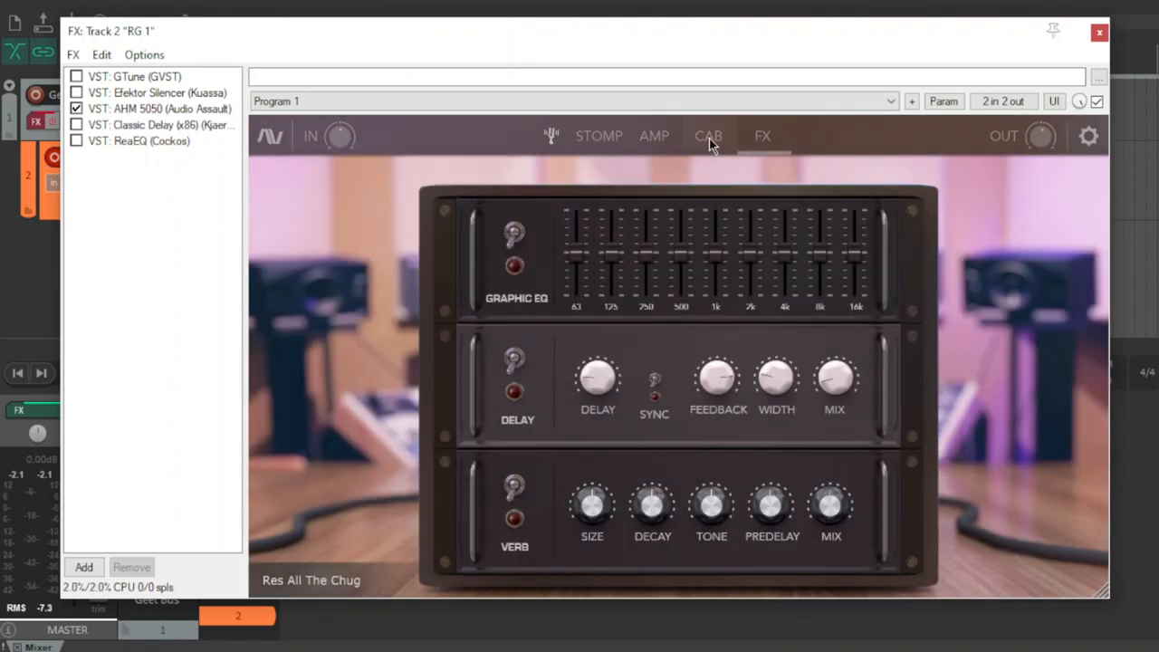
pyautogui.click(708, 136)
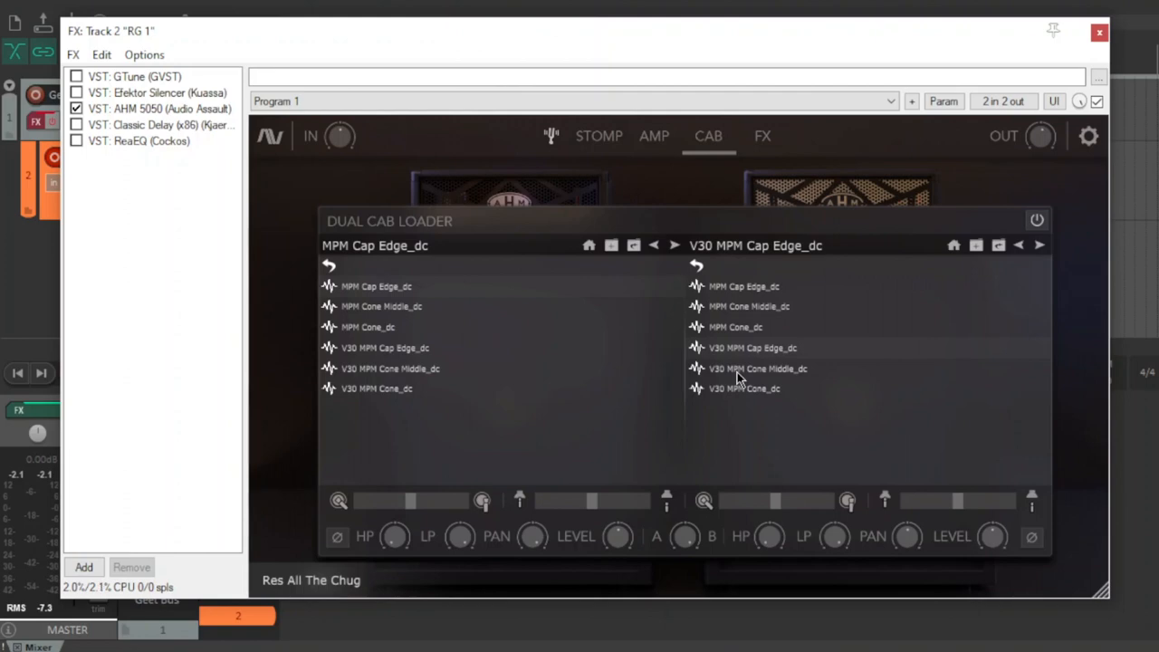
pyautogui.moveTo(257, 276)
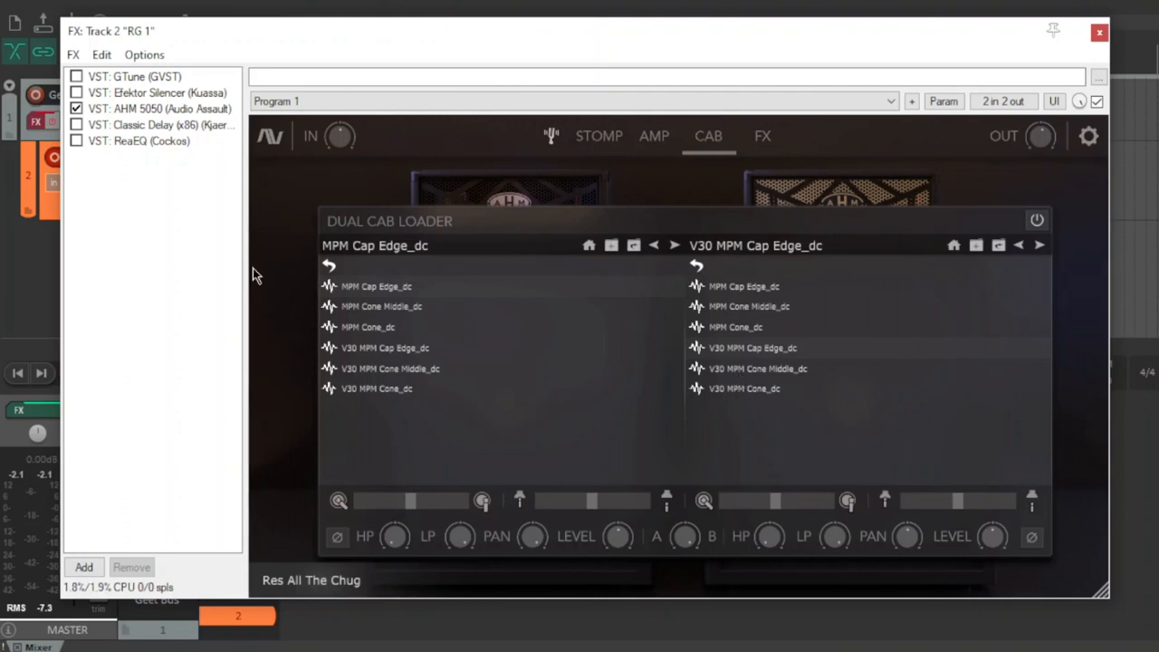
pyautogui.moveTo(631, 434)
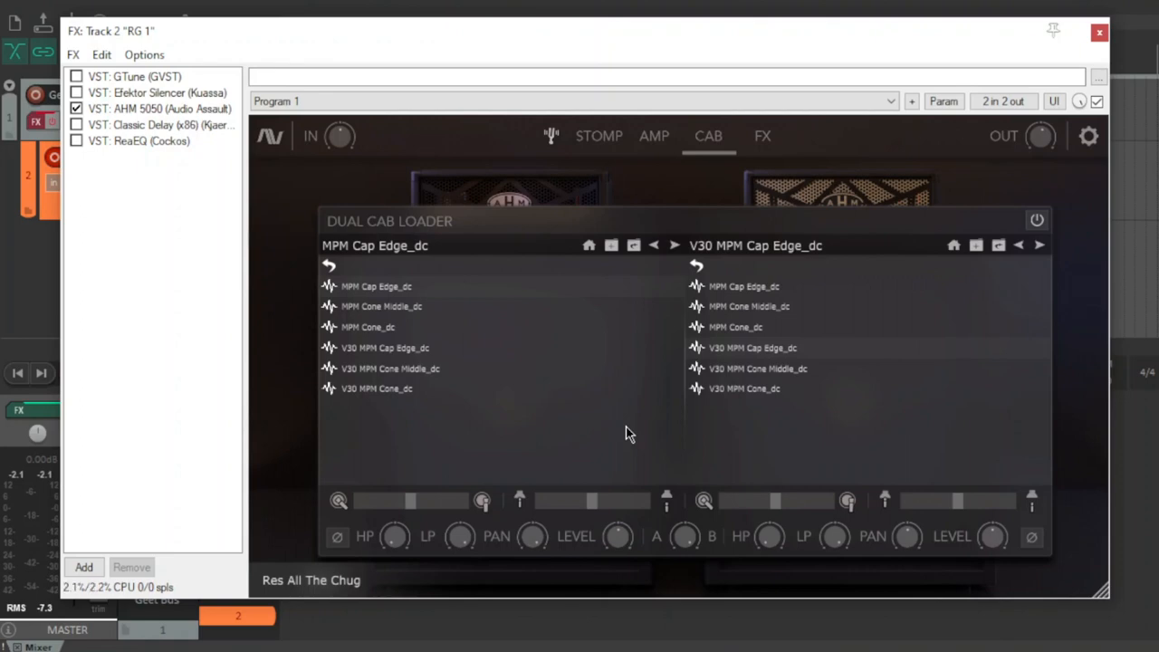
pyautogui.moveTo(833, 290)
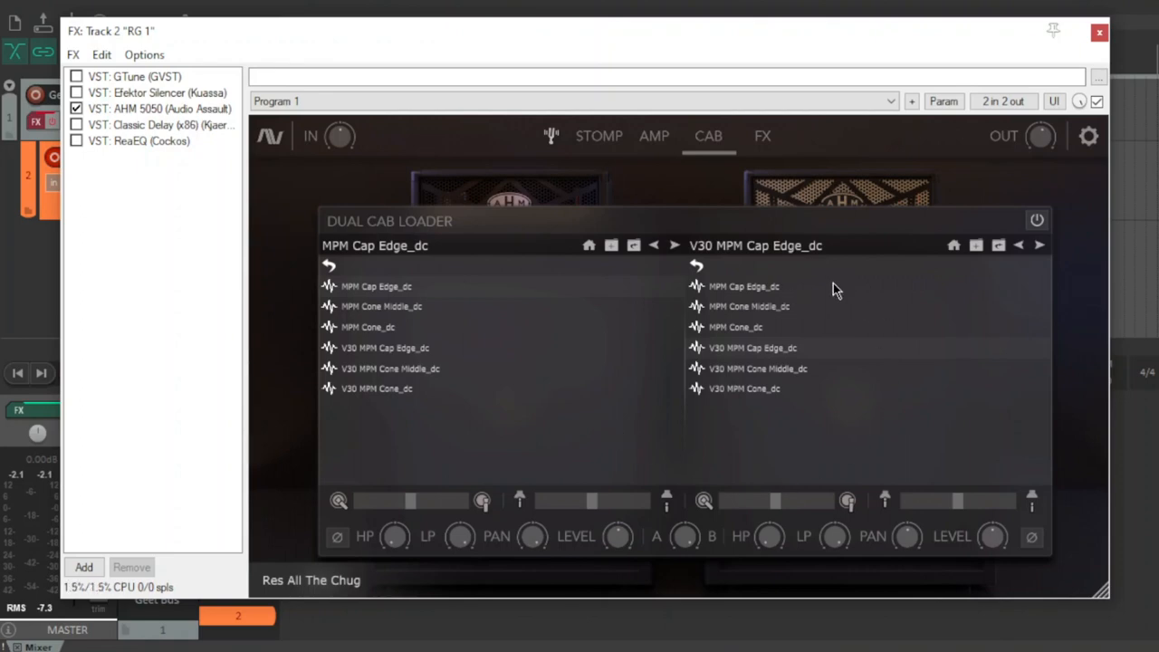
pyautogui.moveTo(815, 311)
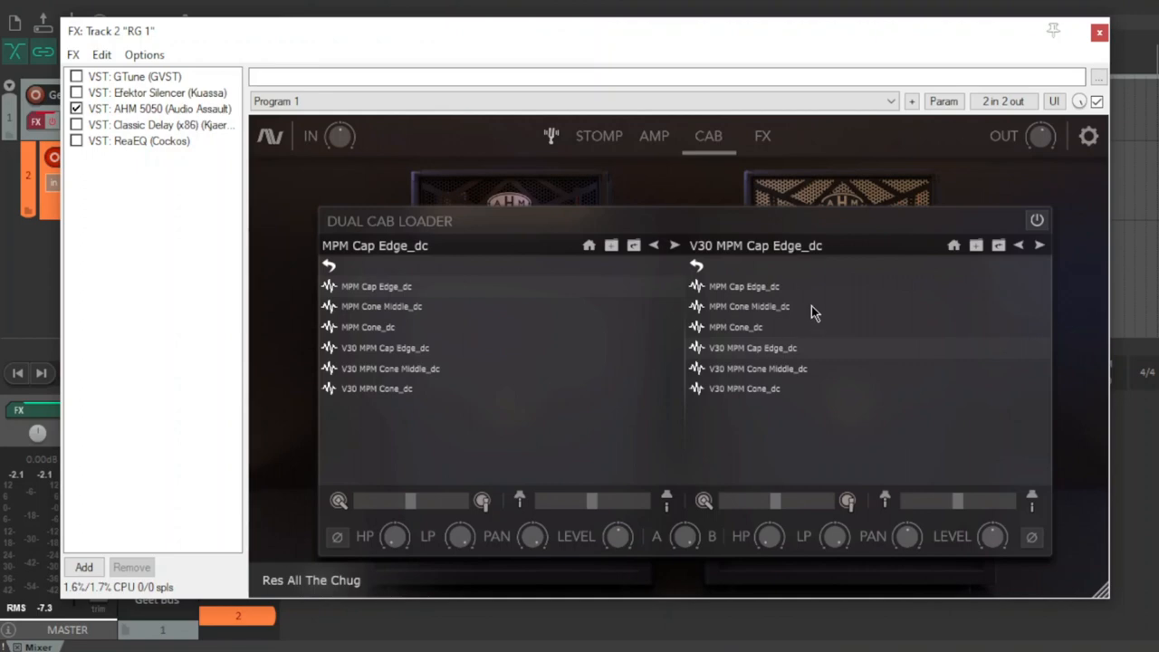
pyautogui.moveTo(782, 335)
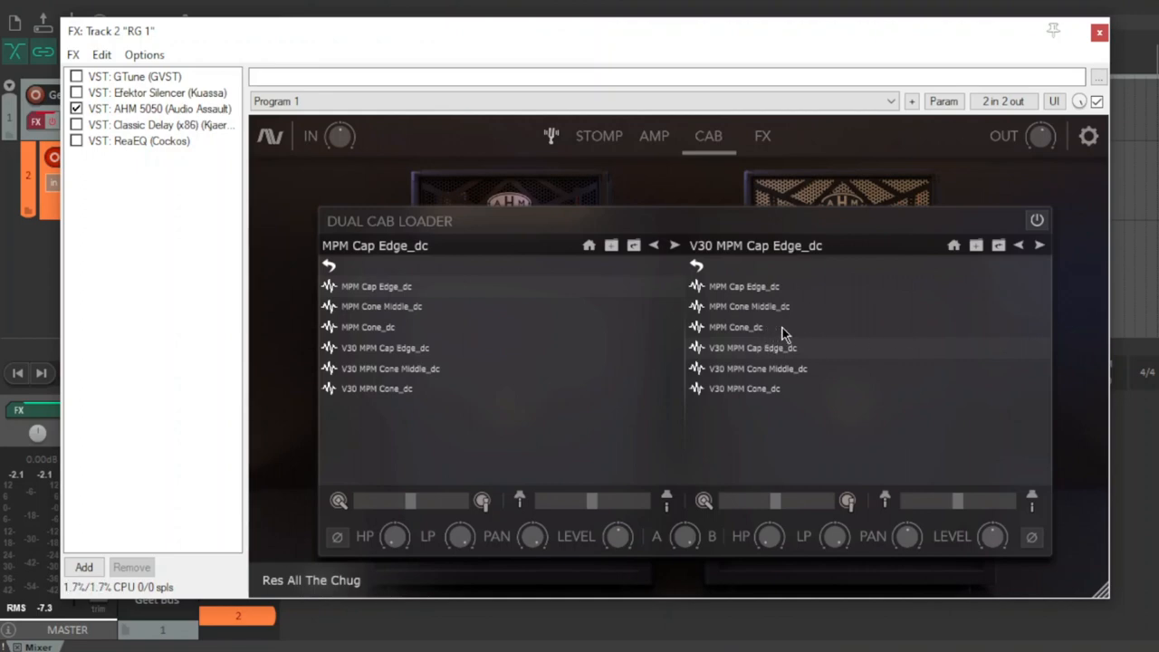
pyautogui.moveTo(655, 460)
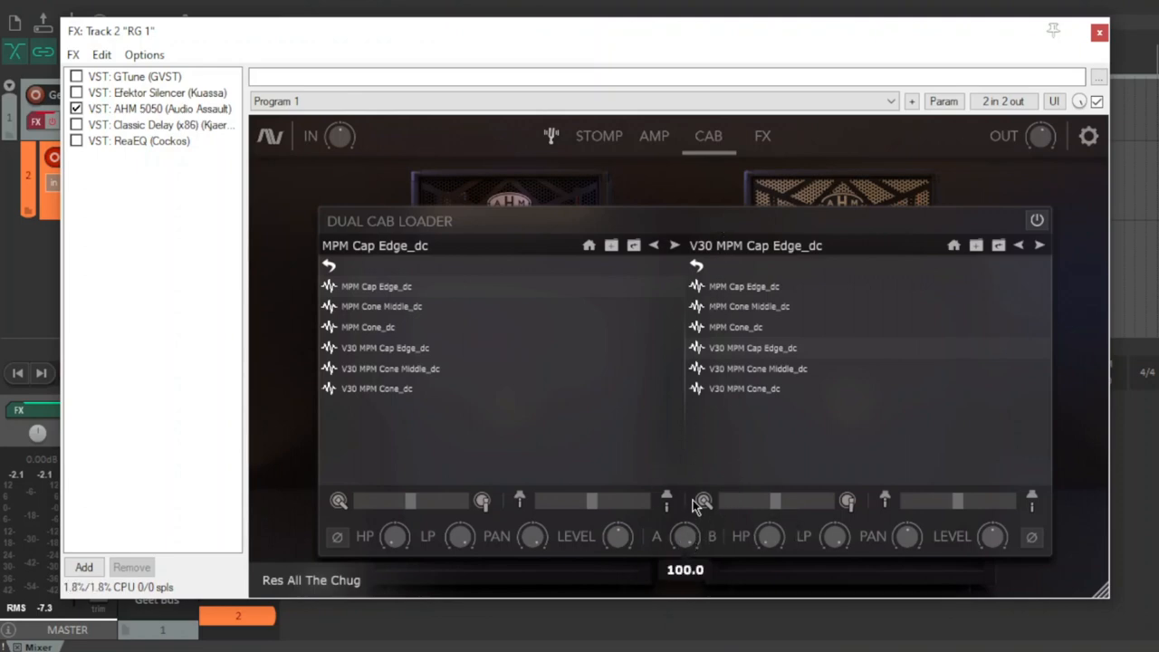
pyautogui.moveTo(837, 437)
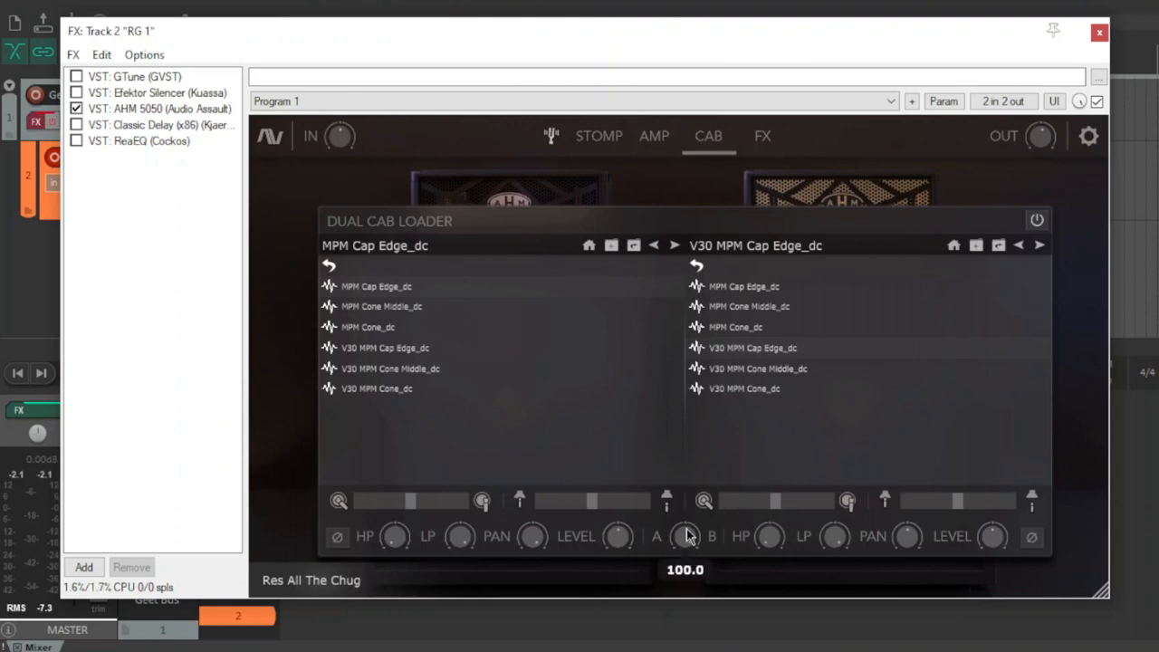
pyautogui.moveTo(775, 355)
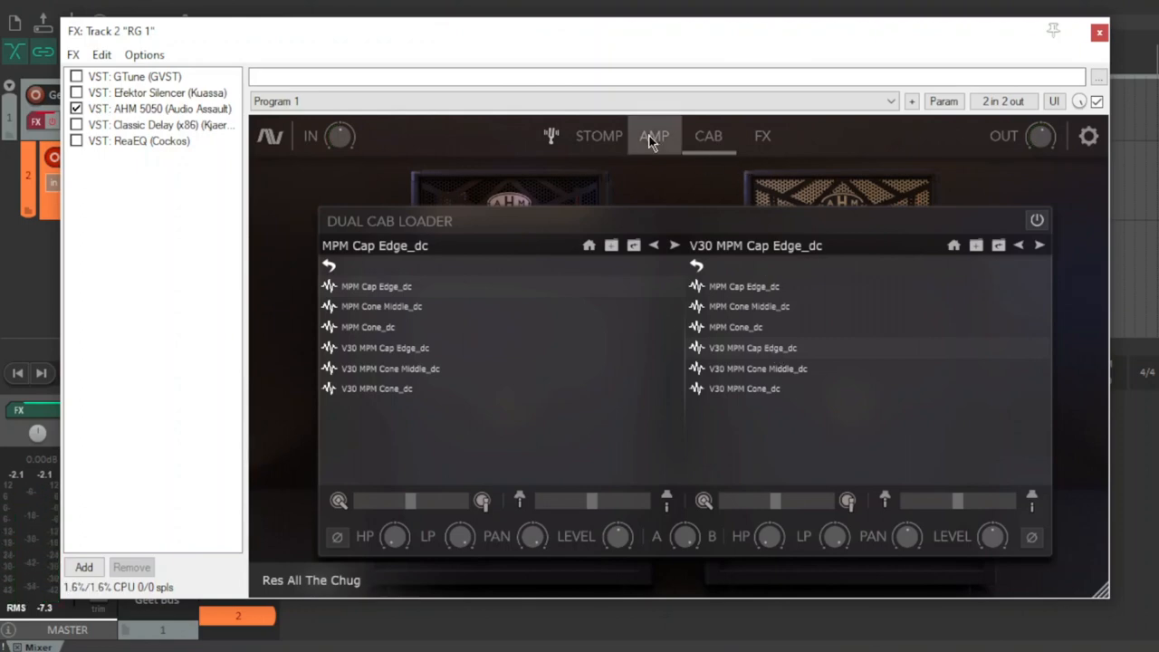
pyautogui.click(654, 135)
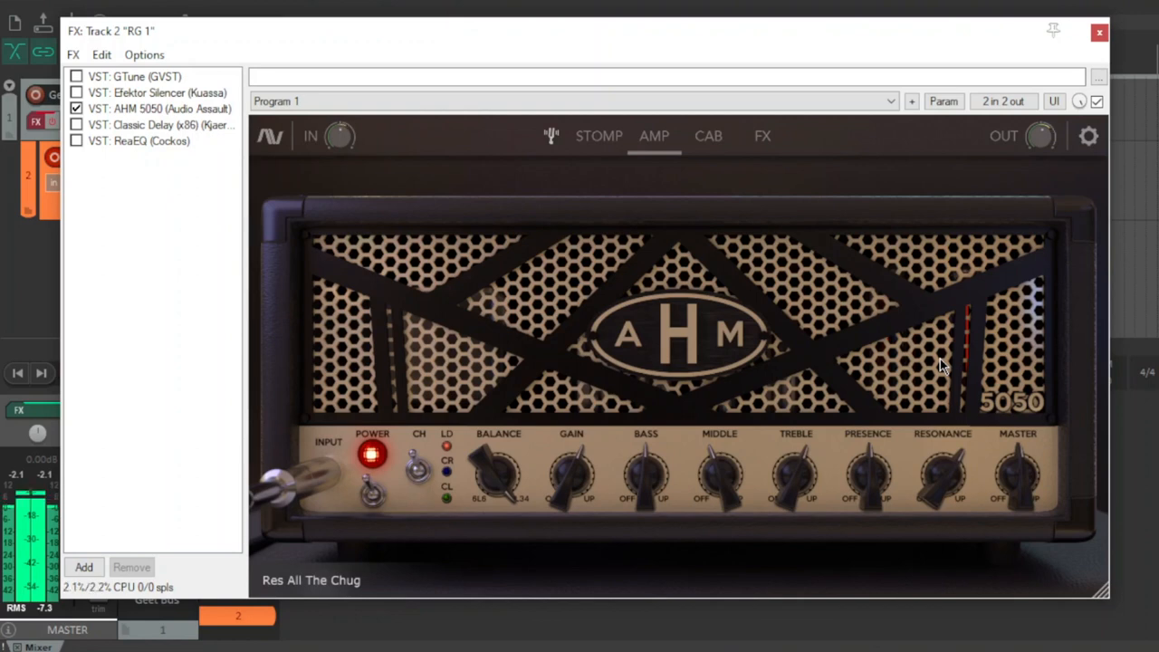
pyautogui.moveTo(745, 389)
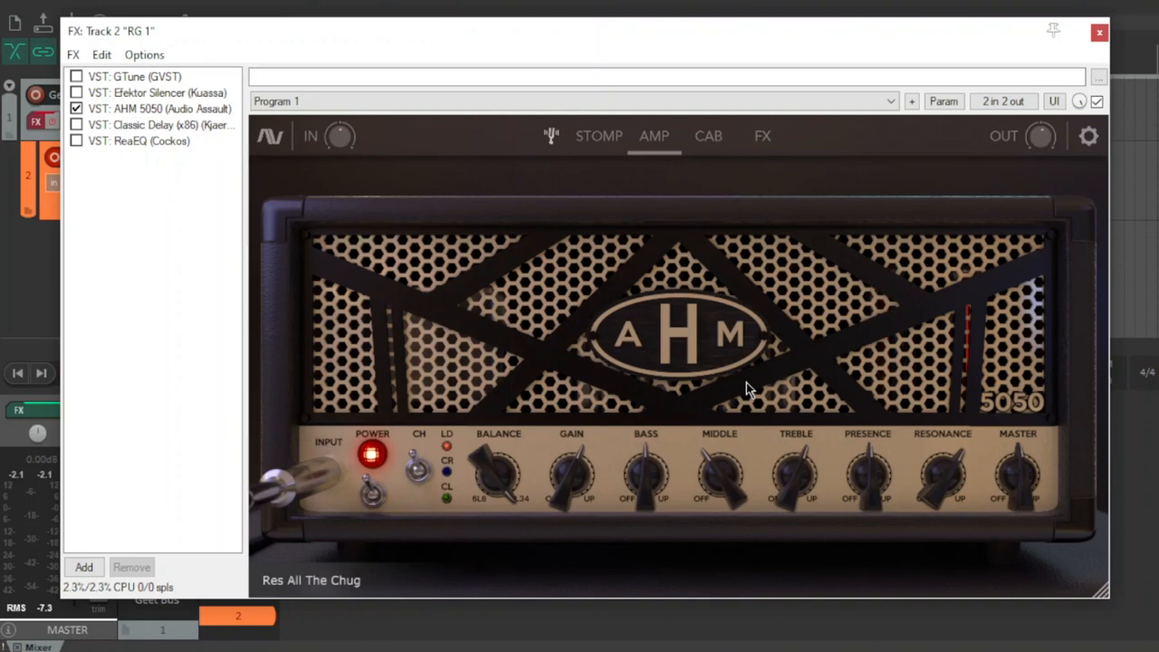
pyautogui.moveTo(757, 178)
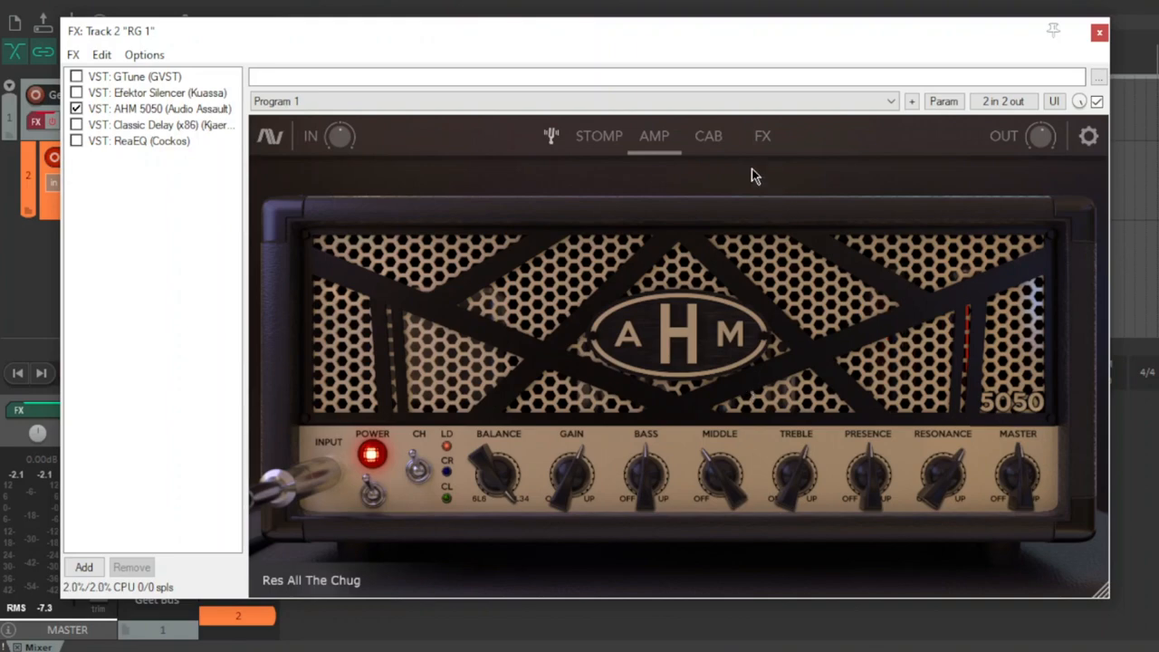
# - Return from the amp head to the Dual Cab Loader with both IRs still loaded
pyautogui.click(708, 136)
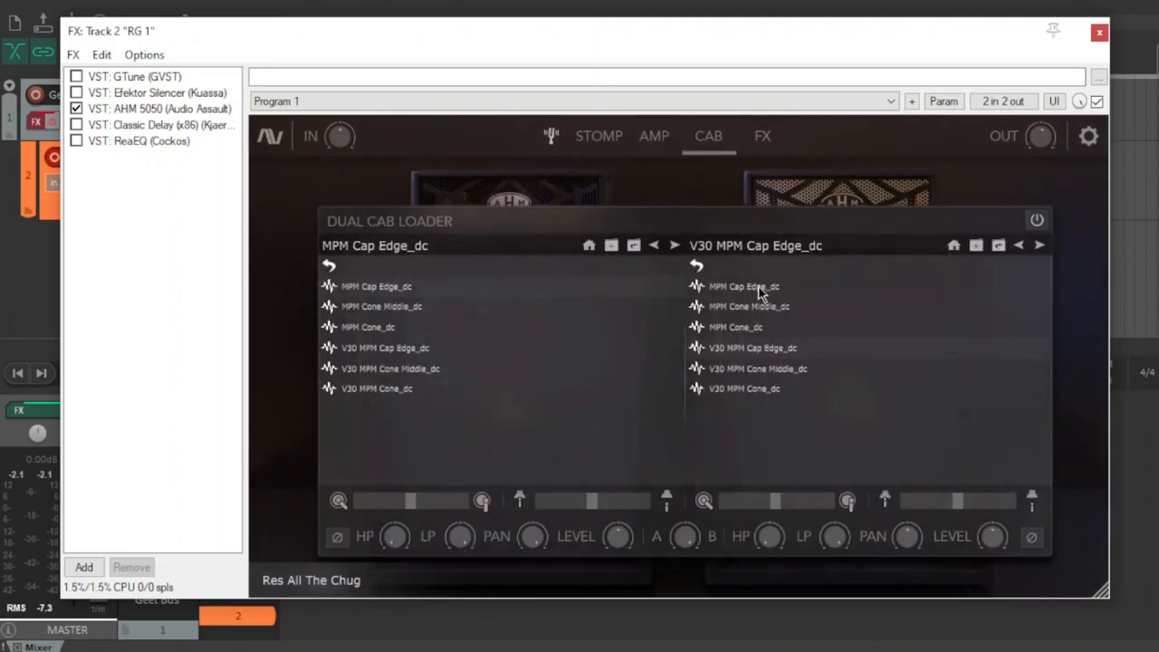
pyautogui.moveTo(733, 550)
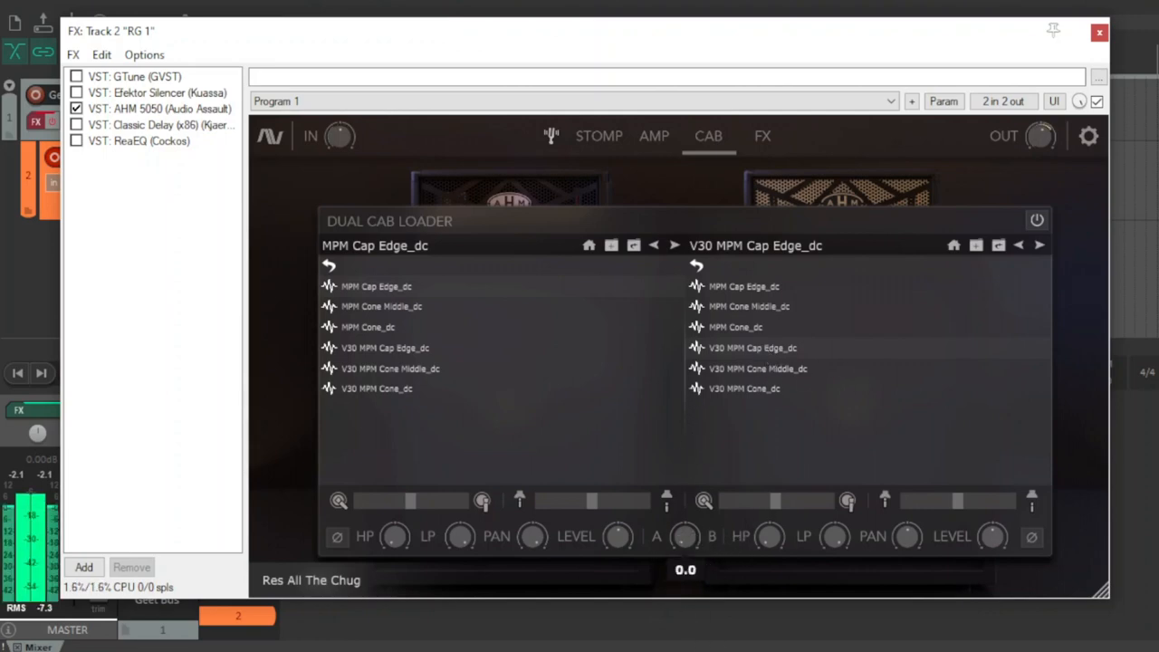
pyautogui.moveTo(715, 315)
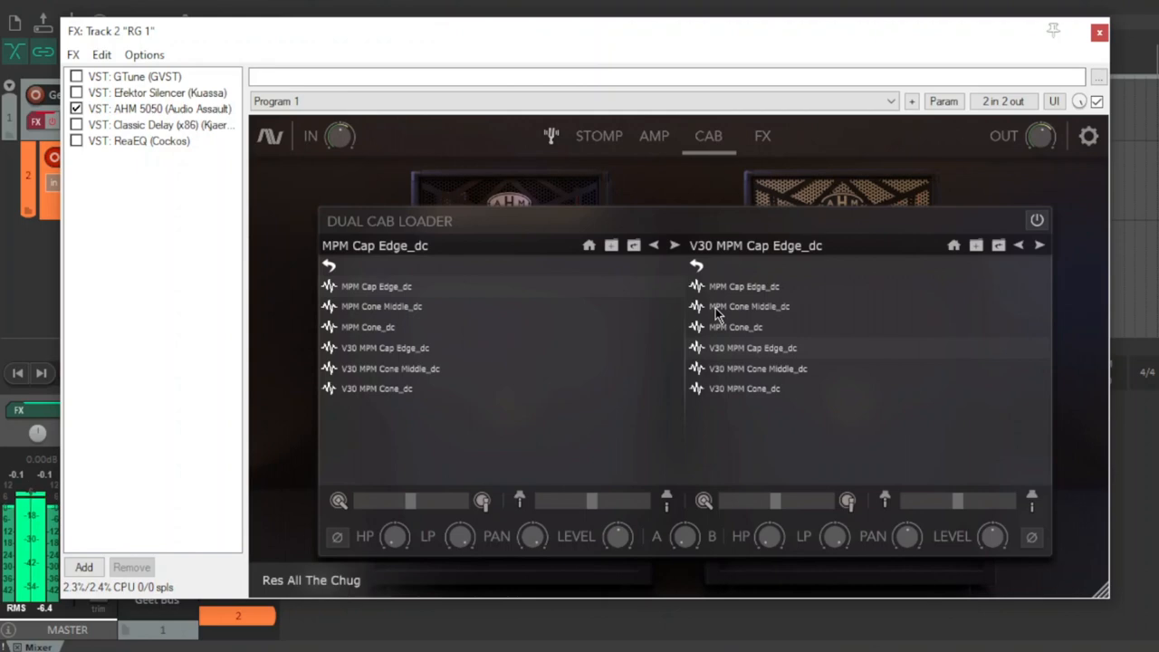
# - Switch the AHM 5050 window to the amp head page to see its controls
pyautogui.click(654, 136)
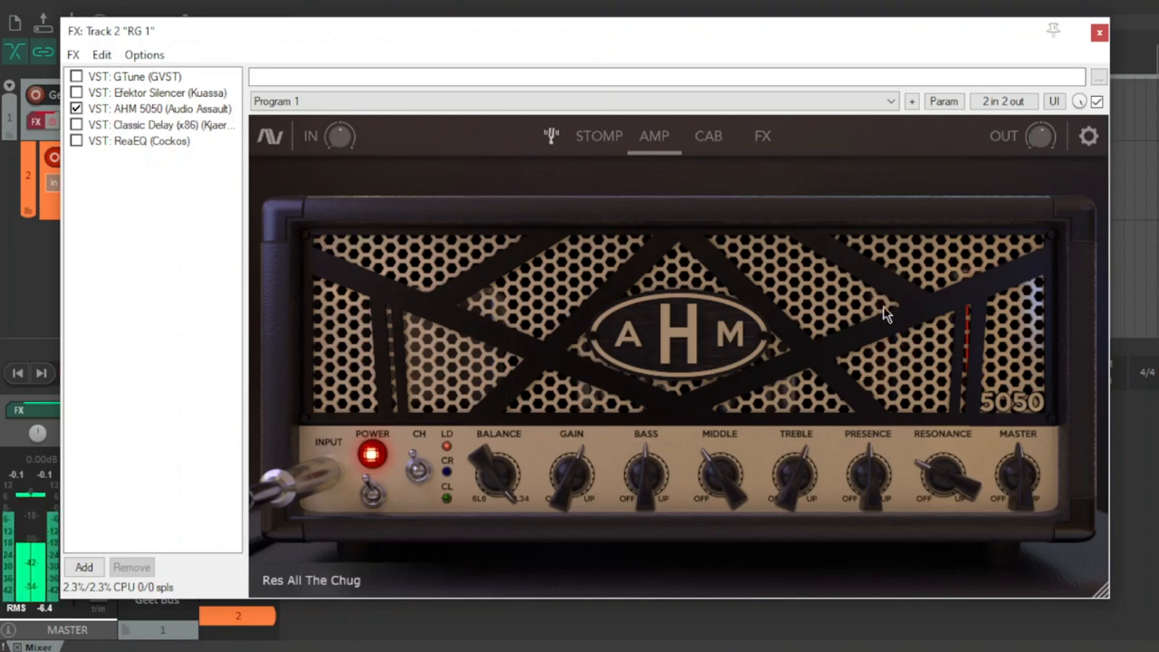
# - In the Dual Cab Loader, set cab A to MPM Cone Middle and cab B to V30 MPM Cap Edge
pyautogui.click(707, 136)
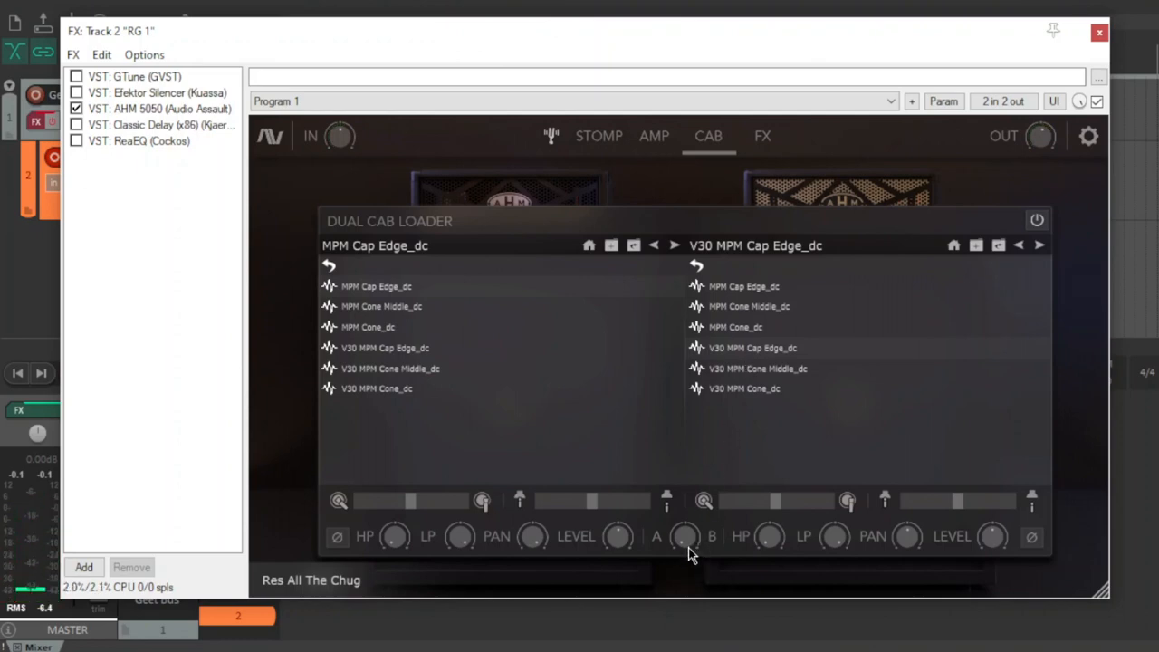
pyautogui.moveTo(747, 235)
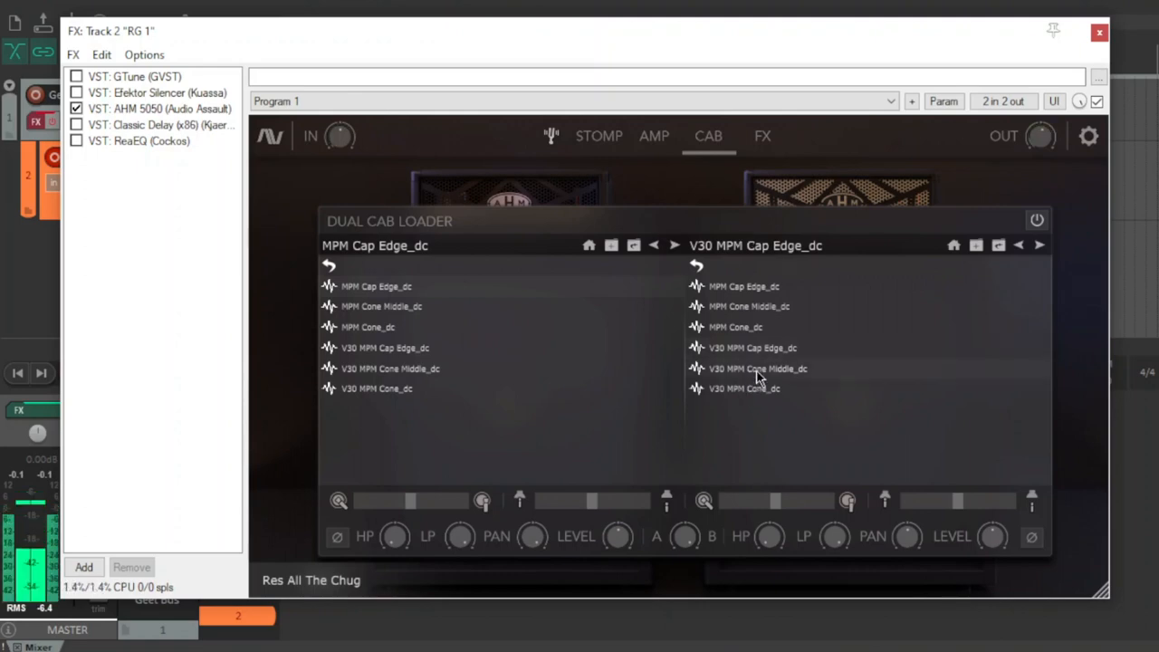
pyautogui.click(757, 369)
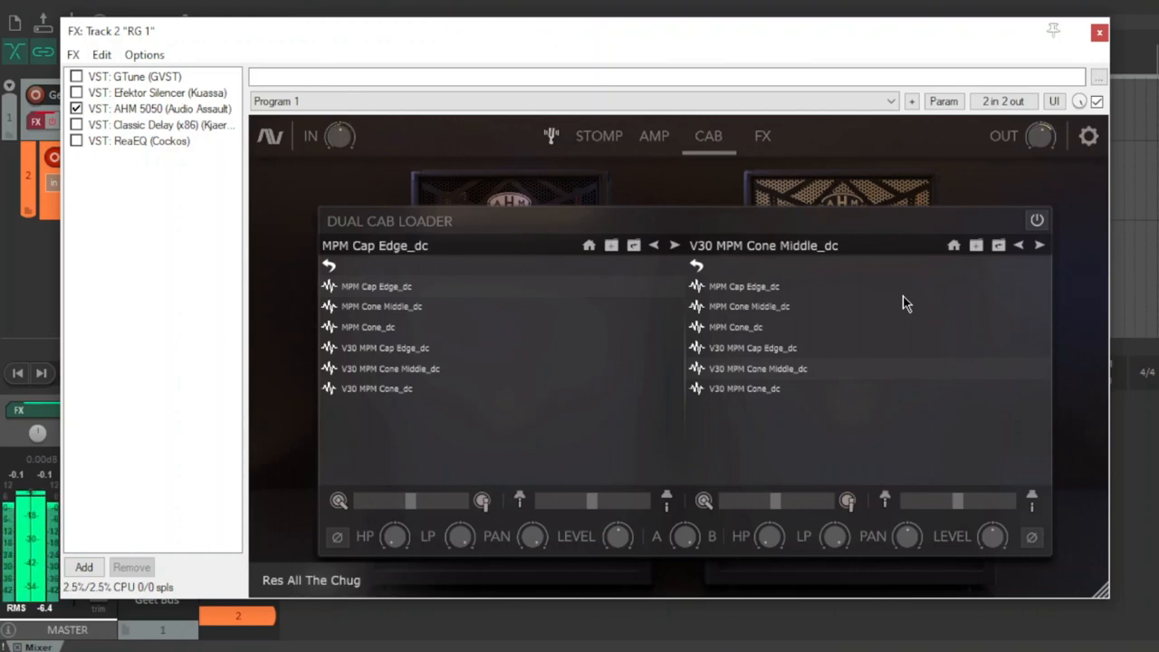
pyautogui.click(745, 387)
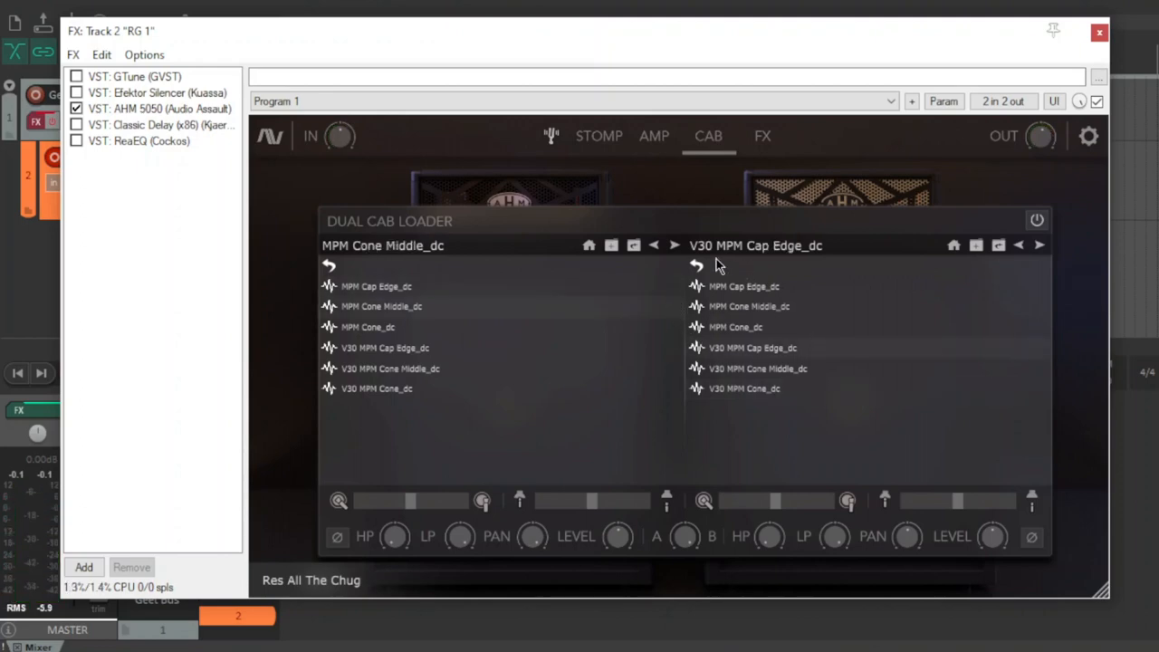
pyautogui.moveTo(713, 263)
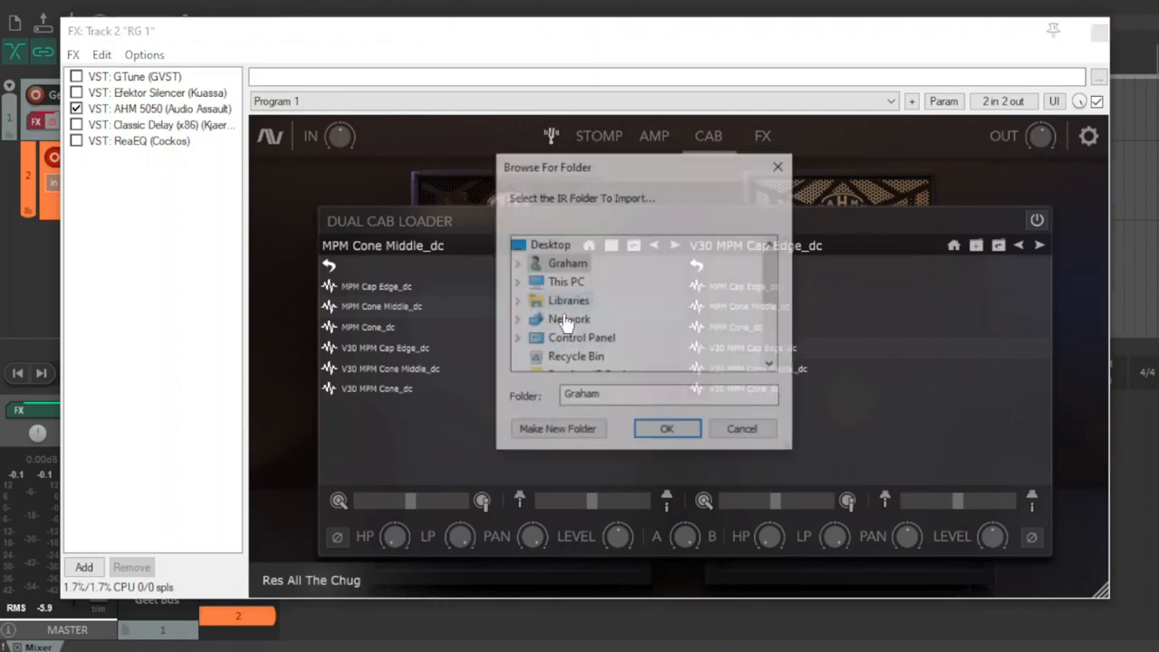
# - Import the Res Barefoot 7 IR into the first cab slot and return to the amp head
pyautogui.click(666, 427)
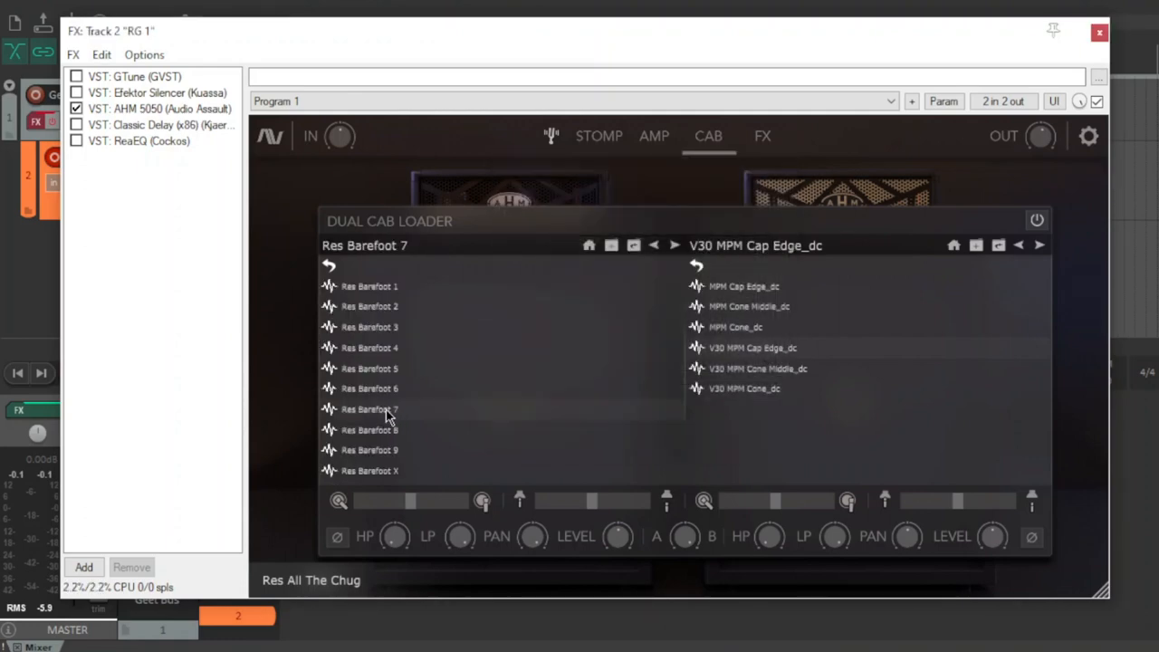
pyautogui.moveTo(534, 305)
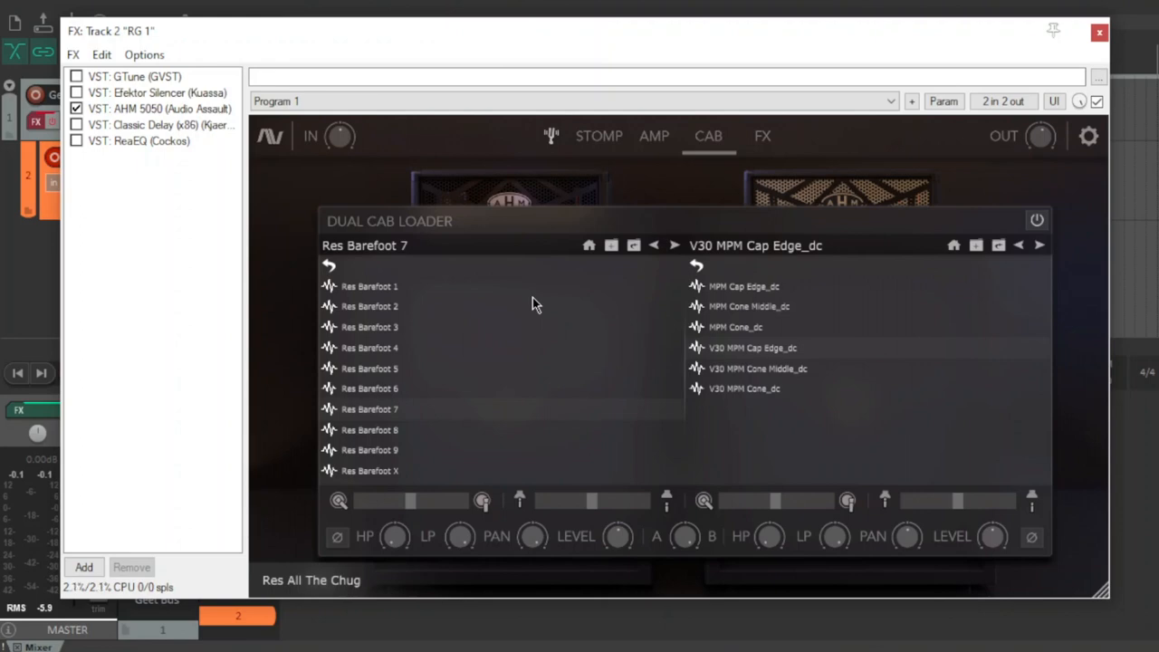
pyautogui.moveTo(554, 306)
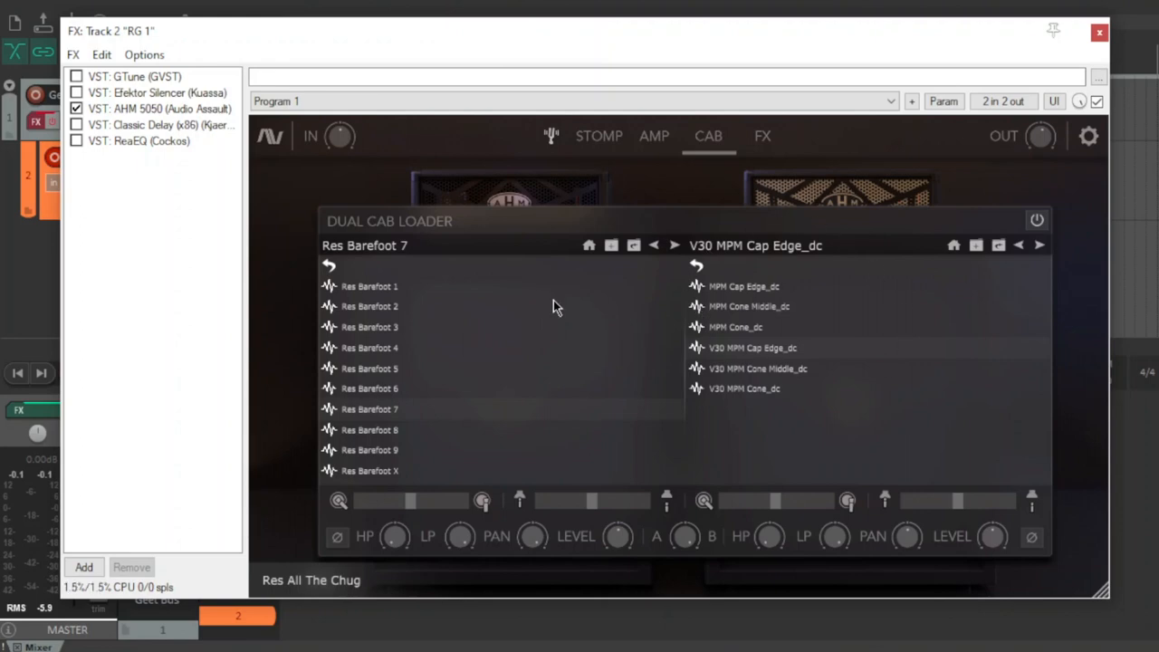
pyautogui.moveTo(614, 306)
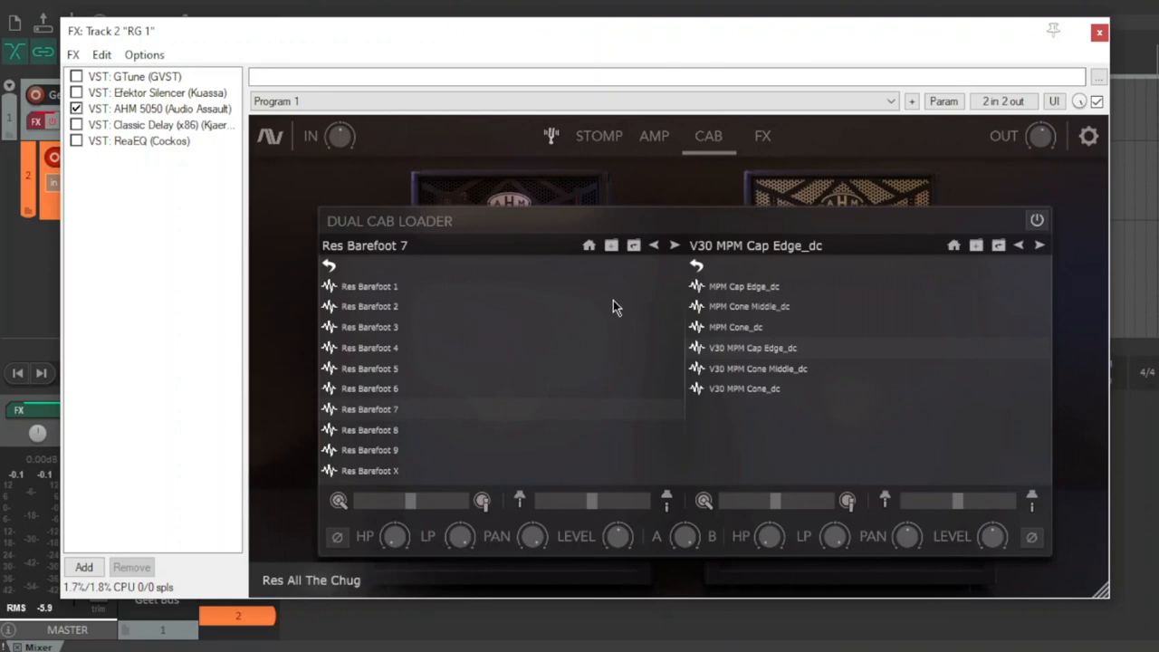
pyautogui.moveTo(751, 424)
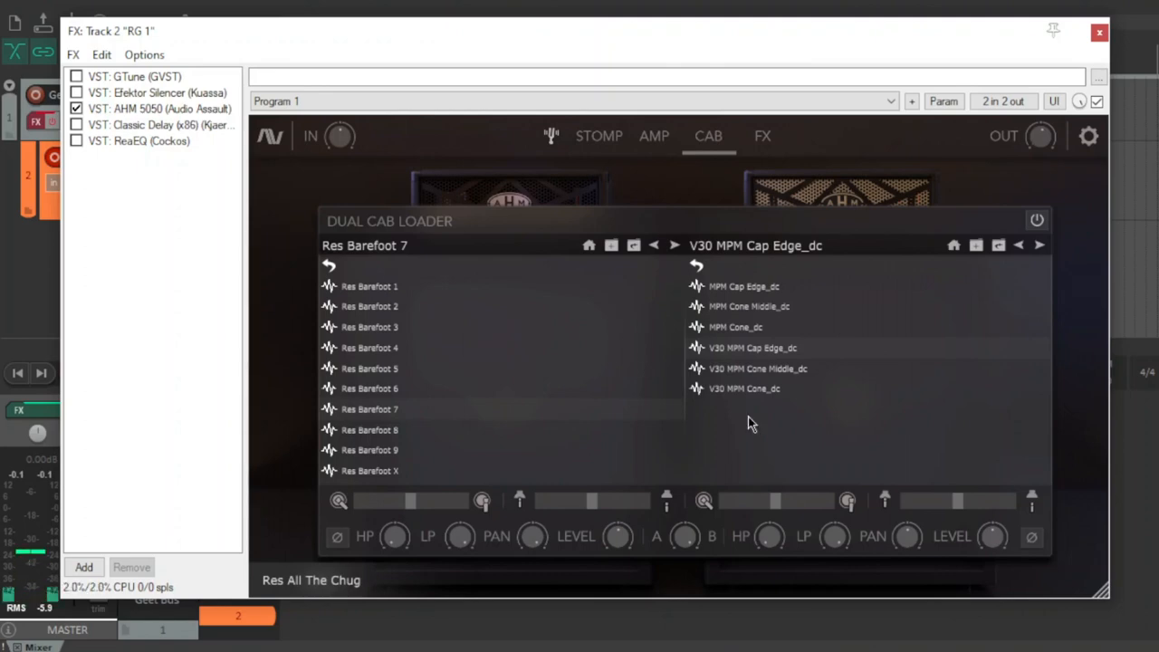
pyautogui.click(653, 136)
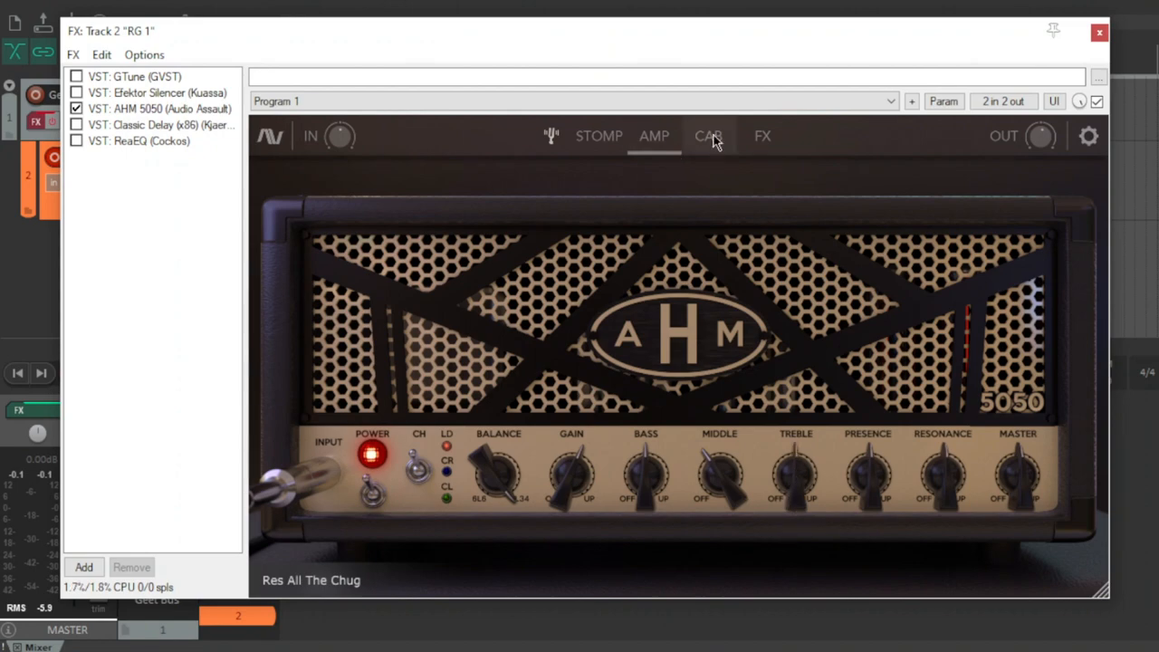
pyautogui.click(707, 135)
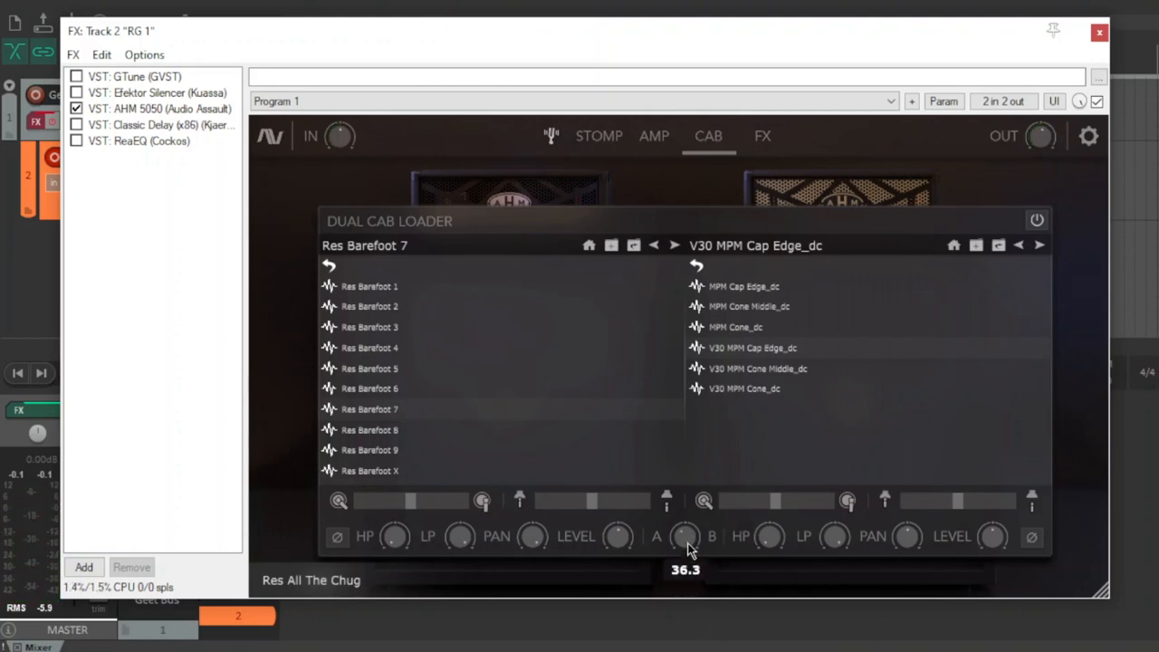
pyautogui.moveTo(692, 427)
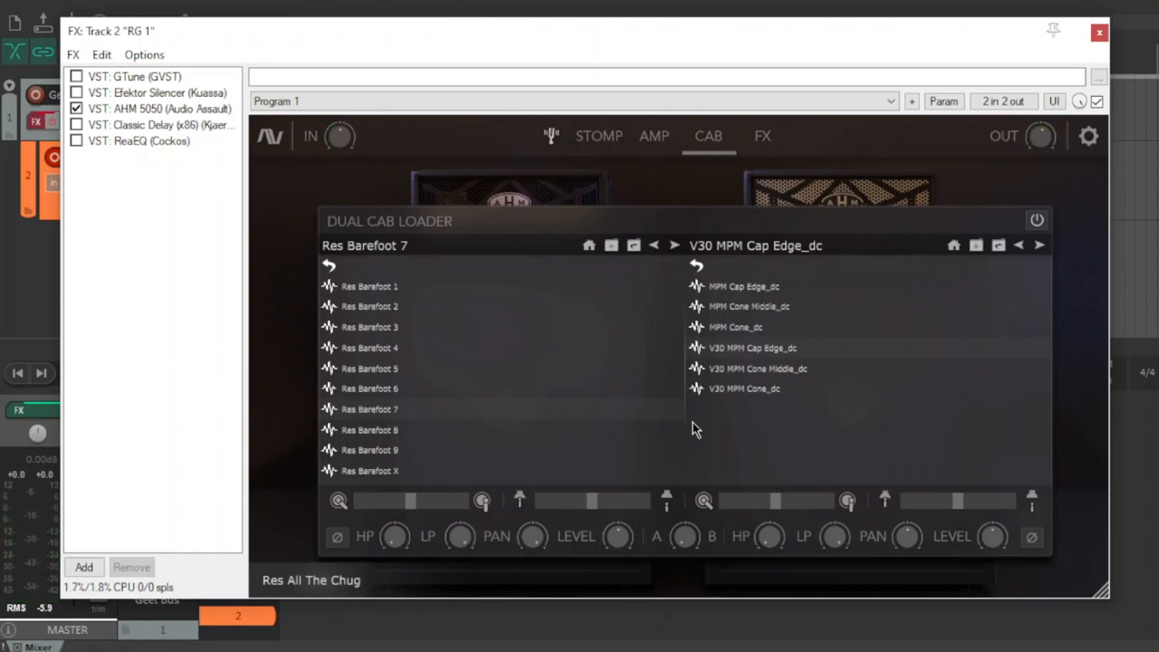
pyautogui.click(653, 136)
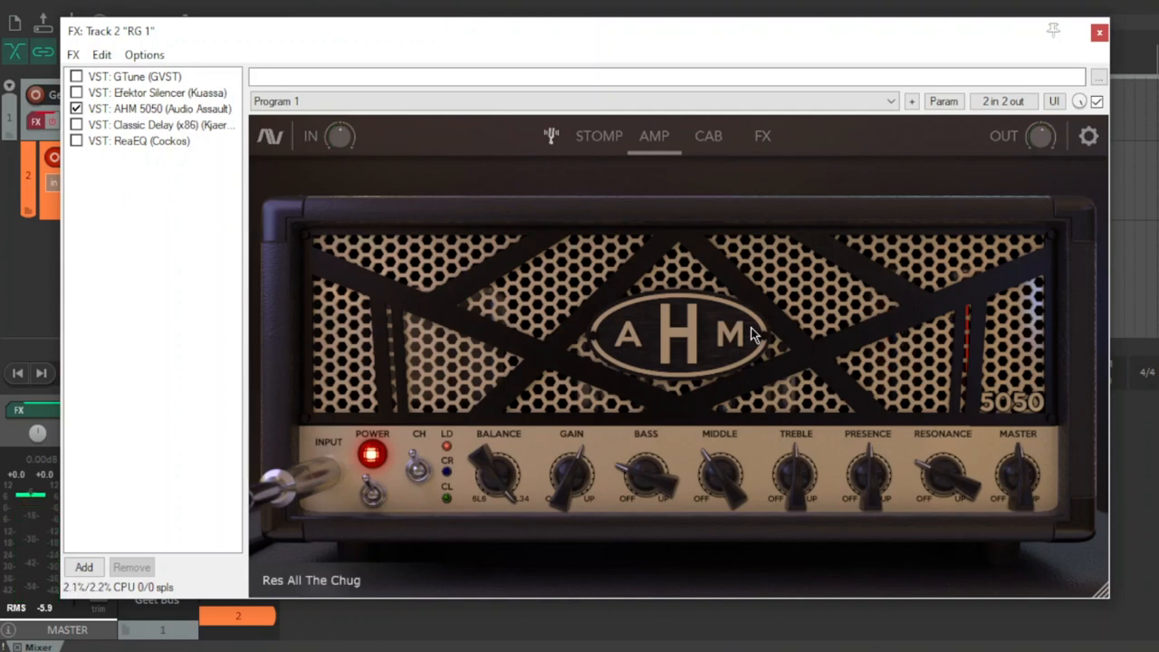
# - Toggle between cab loader and amp head, ending on the loader with Res Barefoot 7 and V30 MPM Cap Edge
pyautogui.click(708, 136)
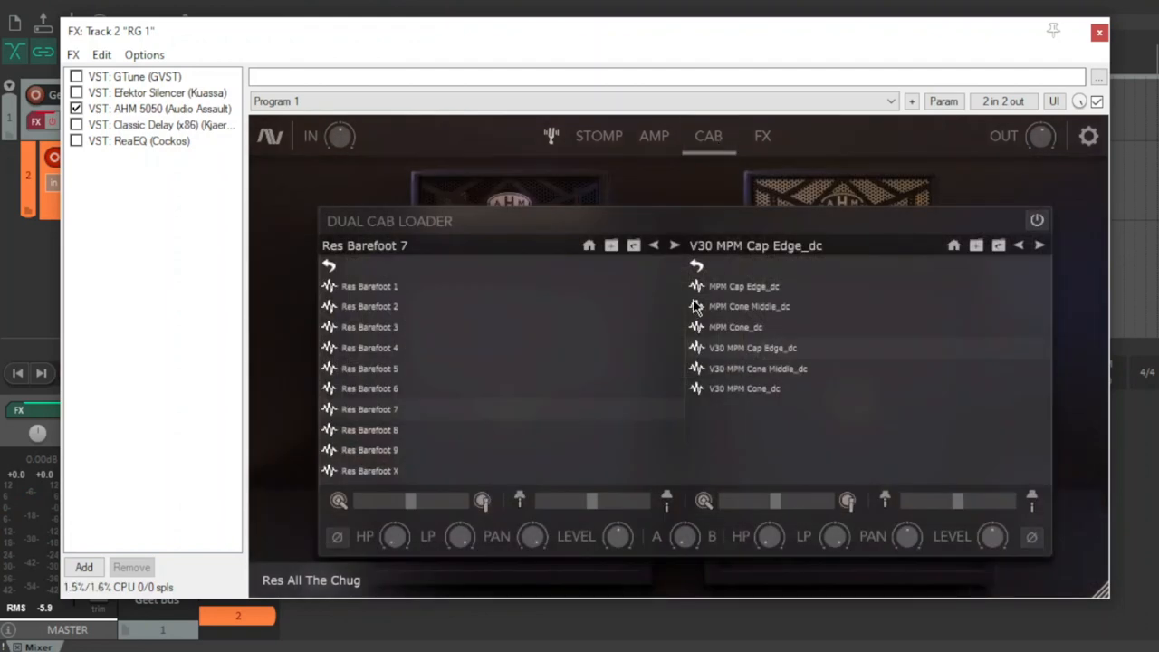
pyautogui.moveTo(604, 355)
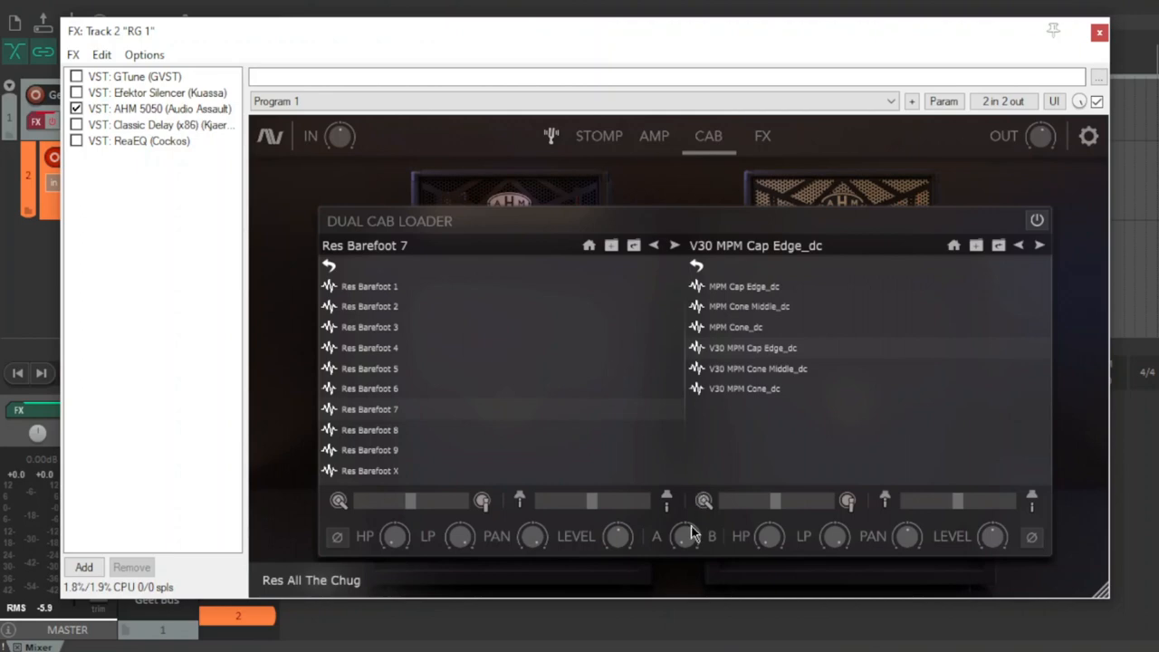
pyautogui.moveTo(793, 323)
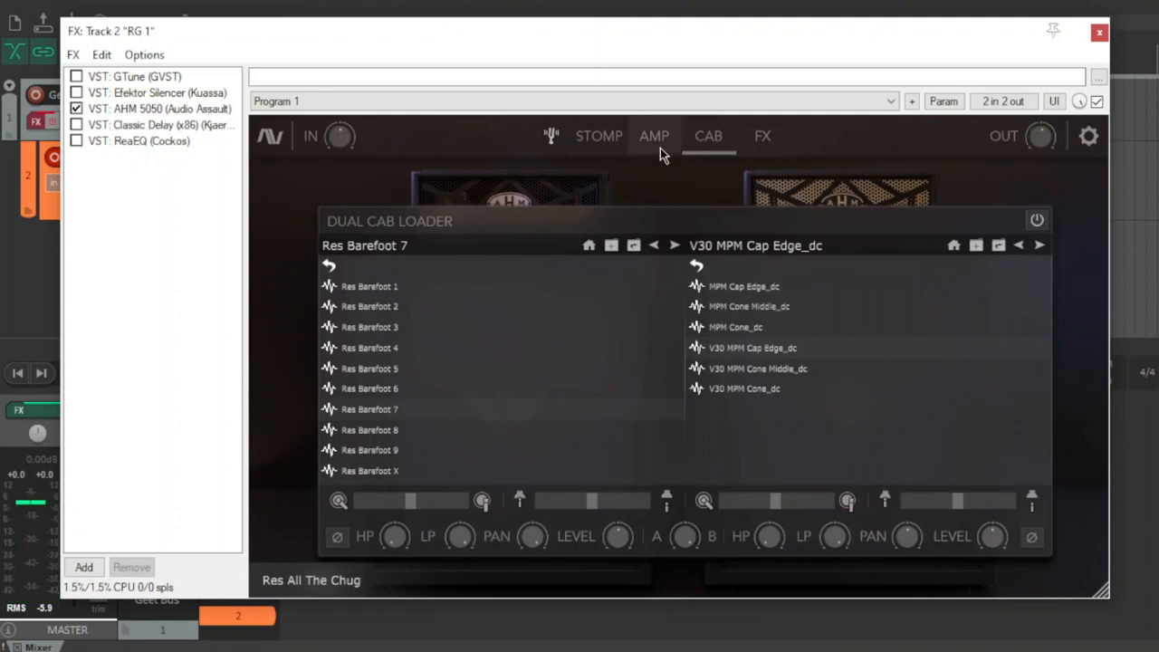
pyautogui.click(654, 136)
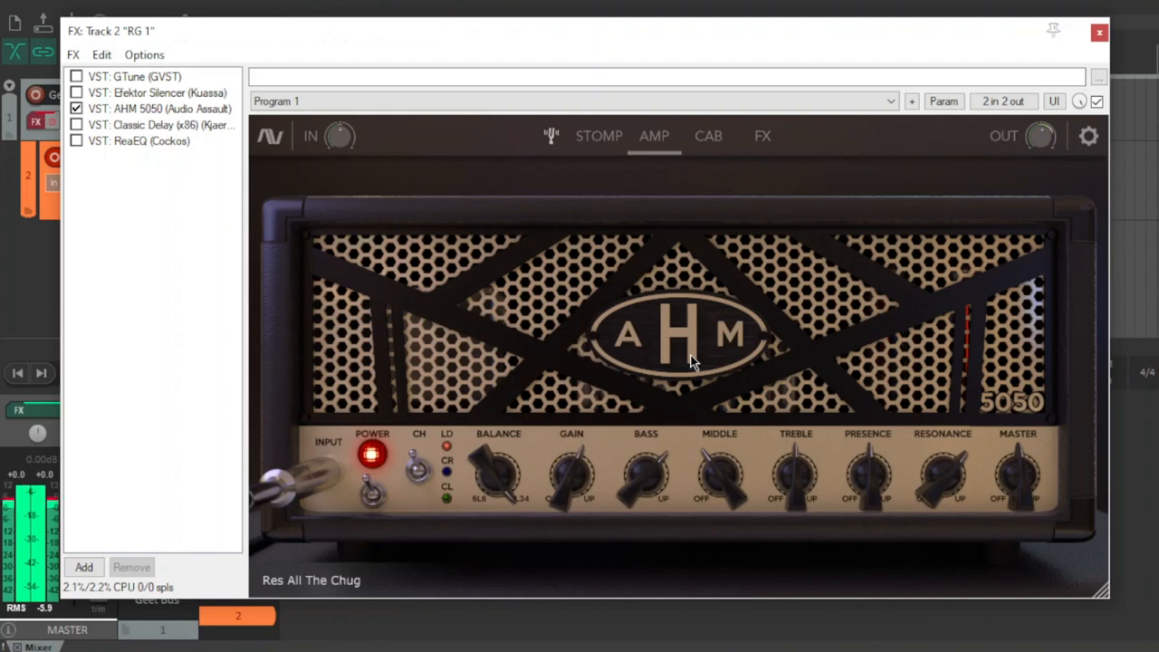
pyautogui.click(707, 136)
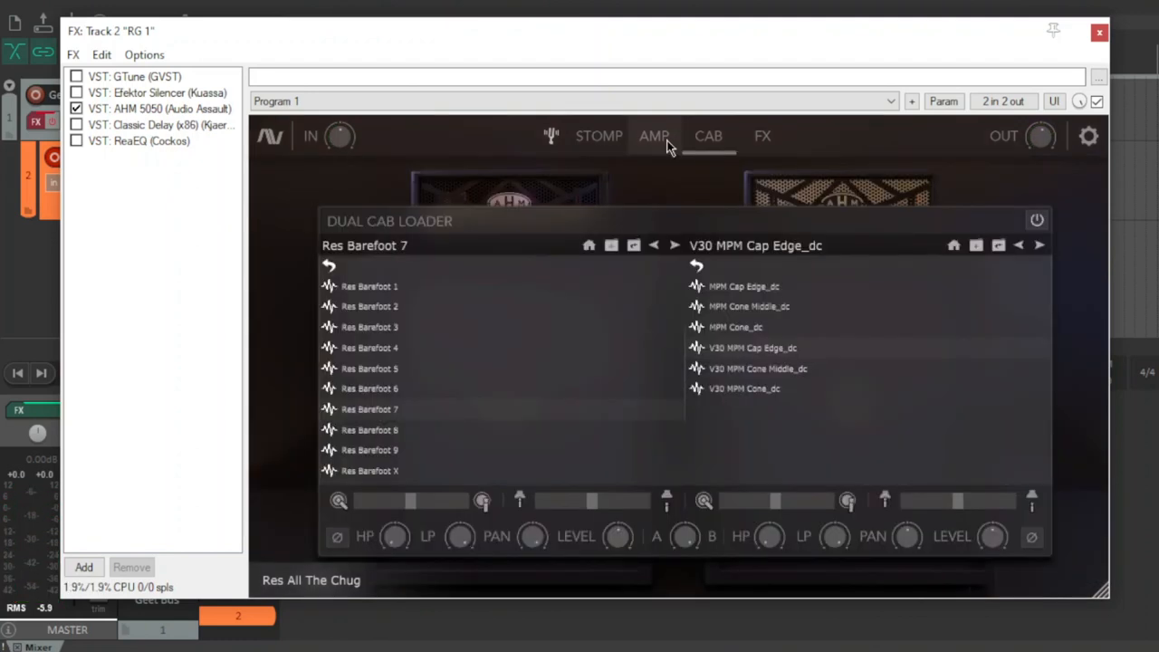